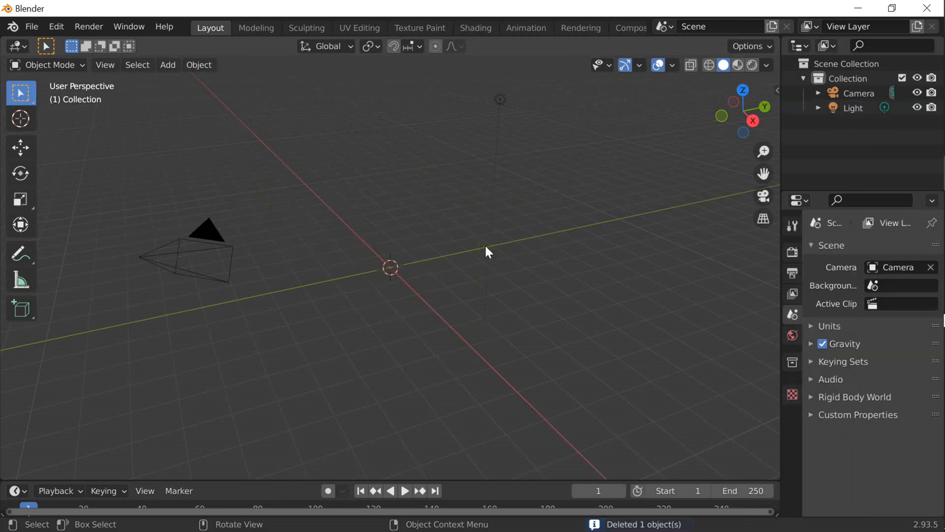
- Add a Suzanne monkey mesh via Add > Mesh and move it 3 m along Y
left_click(168, 65)
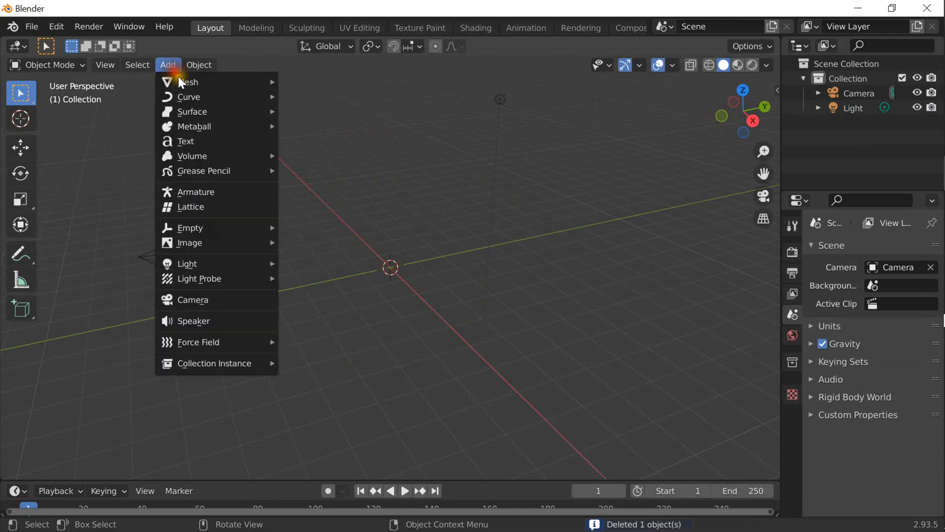
left_click(193, 81)
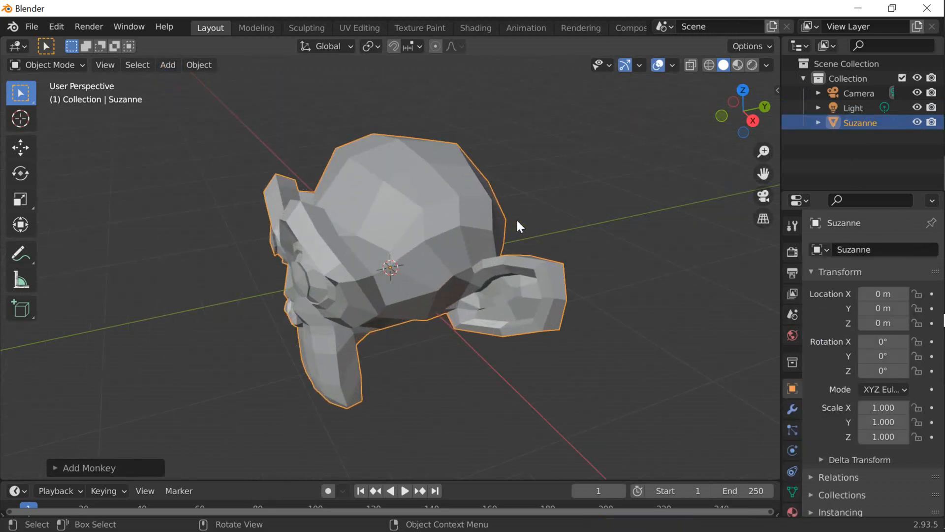
key("g")
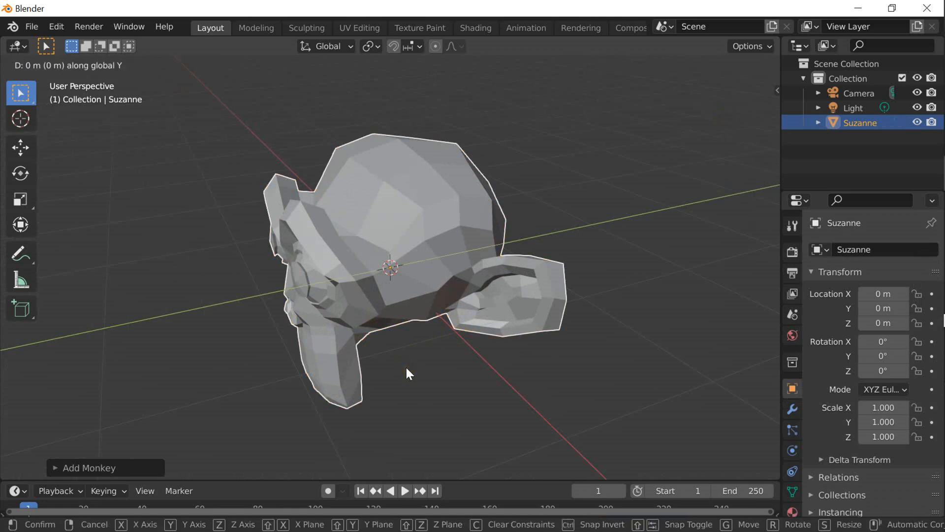
left_click(426, 372)
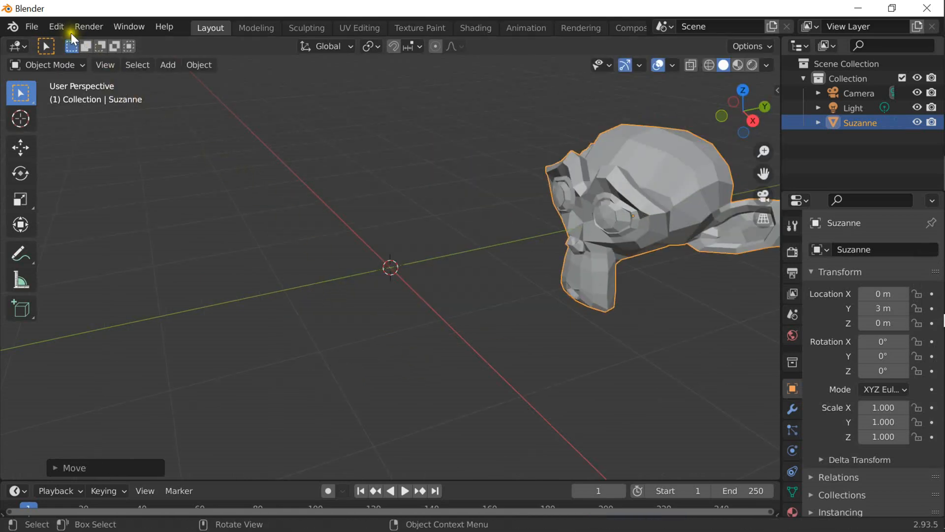
left_click(55, 26)
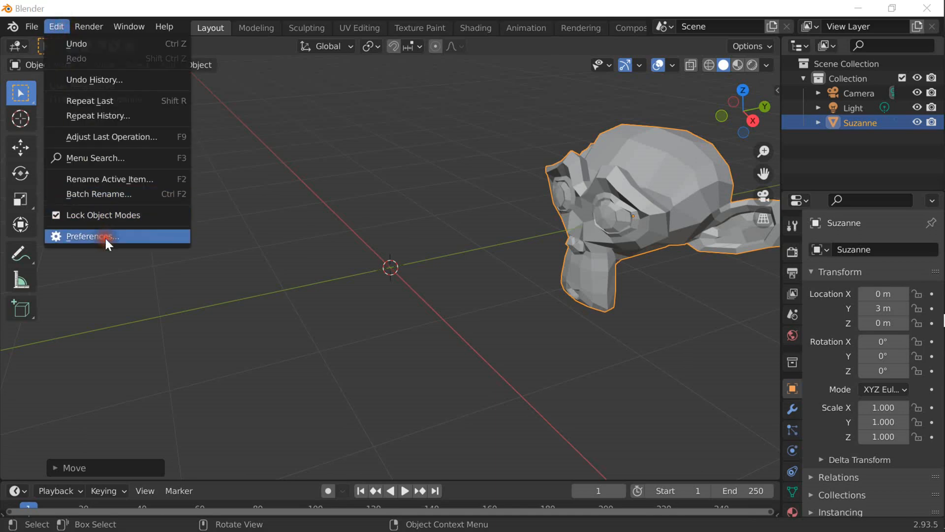
left_click(91, 235)
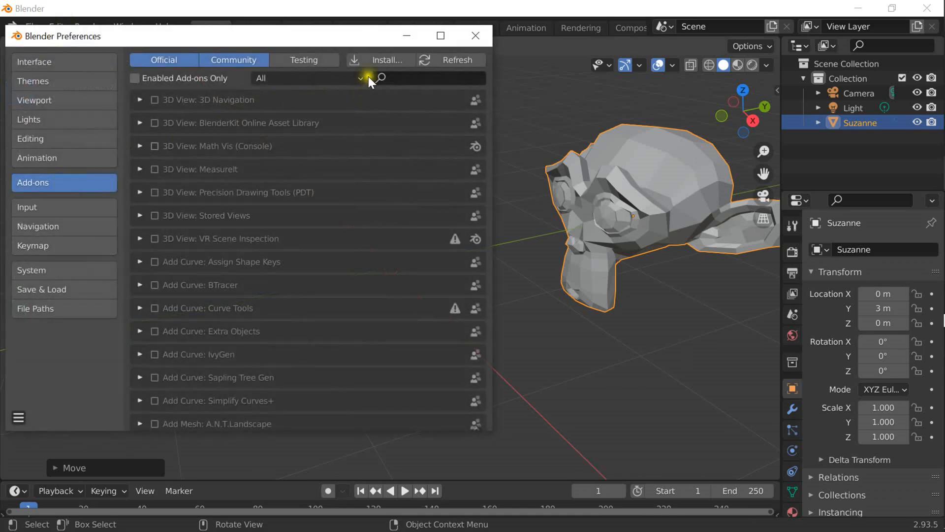
mouse_move(388, 60)
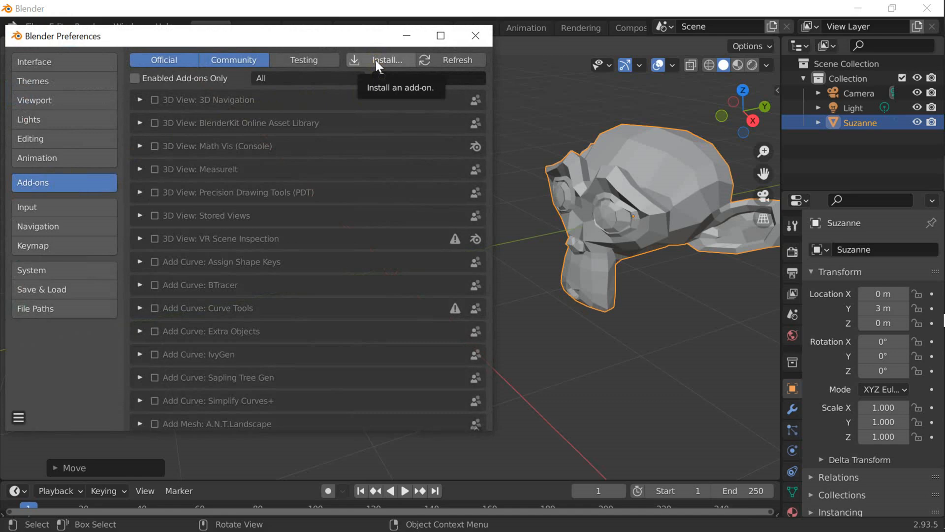
mouse_move(475, 35)
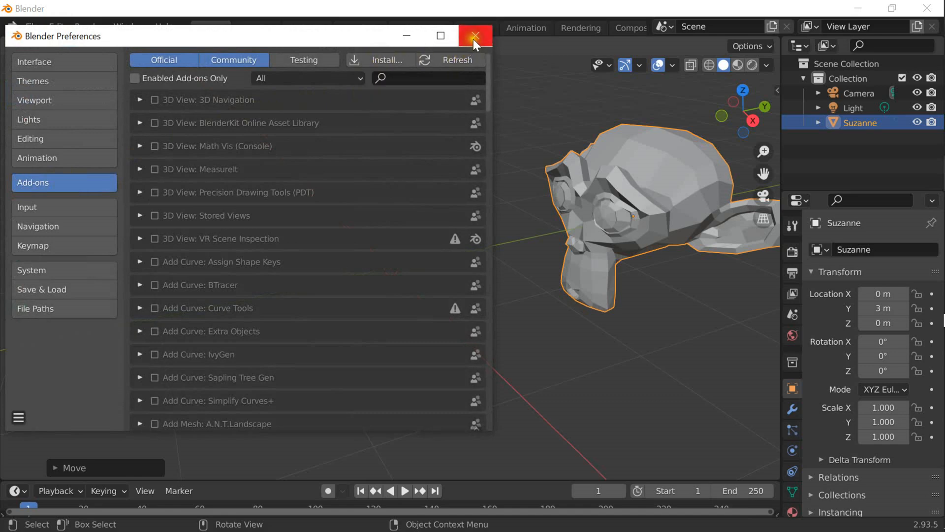
left_click(474, 35)
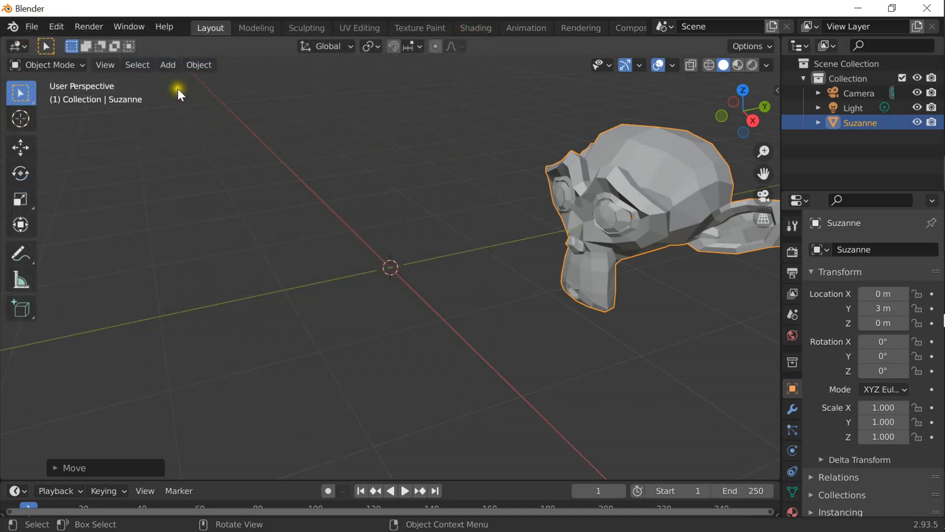
- Run Add > Mesh > Add Tetrahedralization to make a Tets copy of the monkey at the origin
left_click(168, 65)
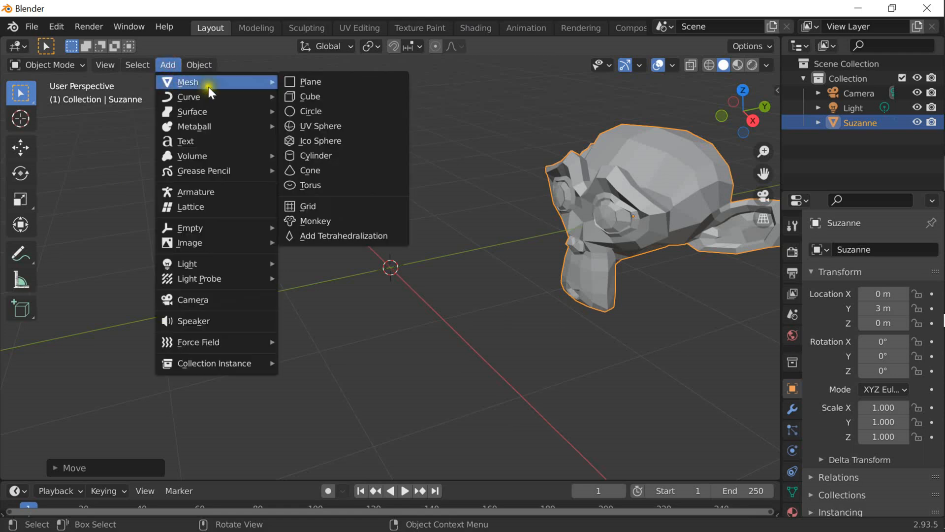
mouse_move(344, 235)
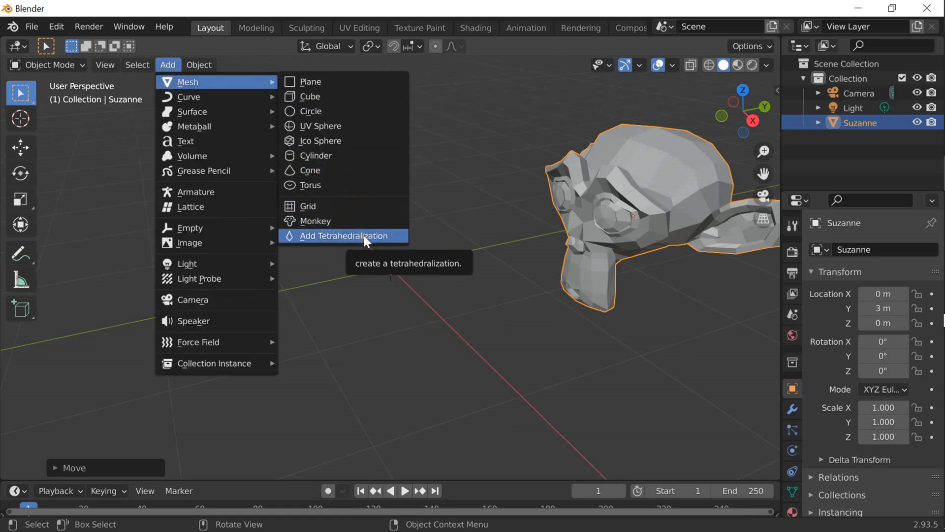
left_click(344, 236)
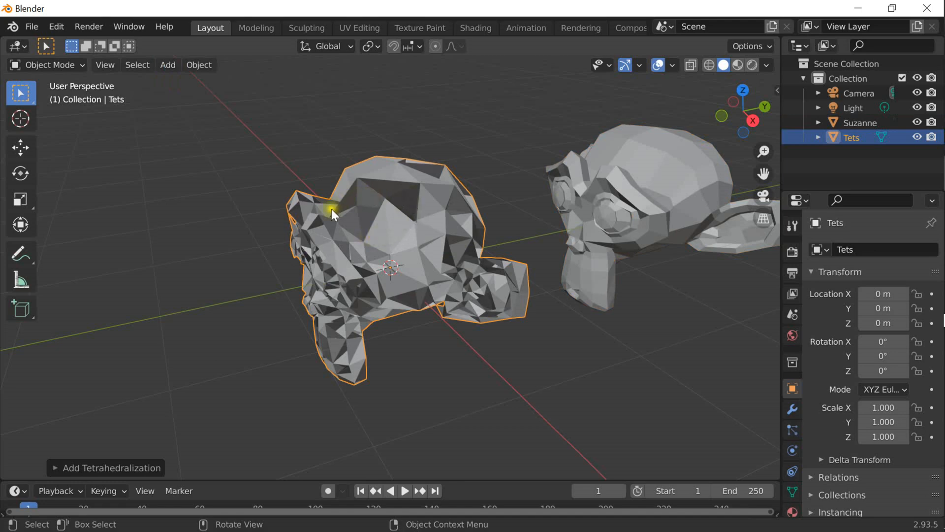
mouse_move(623, 209)
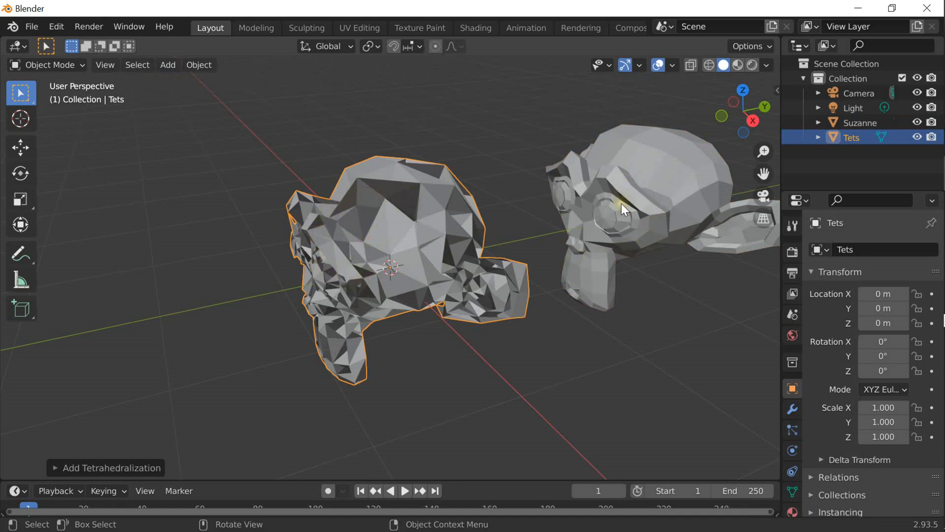
mouse_move(464, 340)
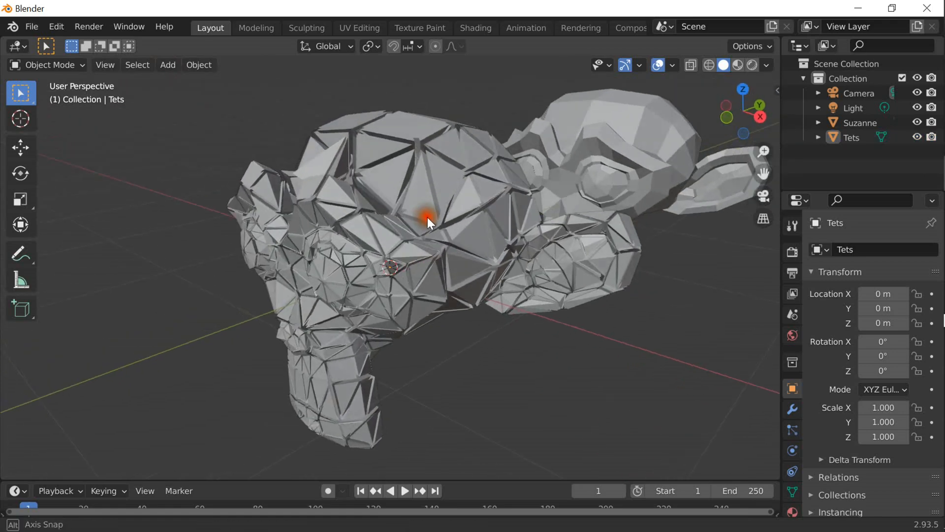
- Orbit the viewport around the tetrahedral mesh to inspect it
left_click_drag(428, 223, 472, 214)
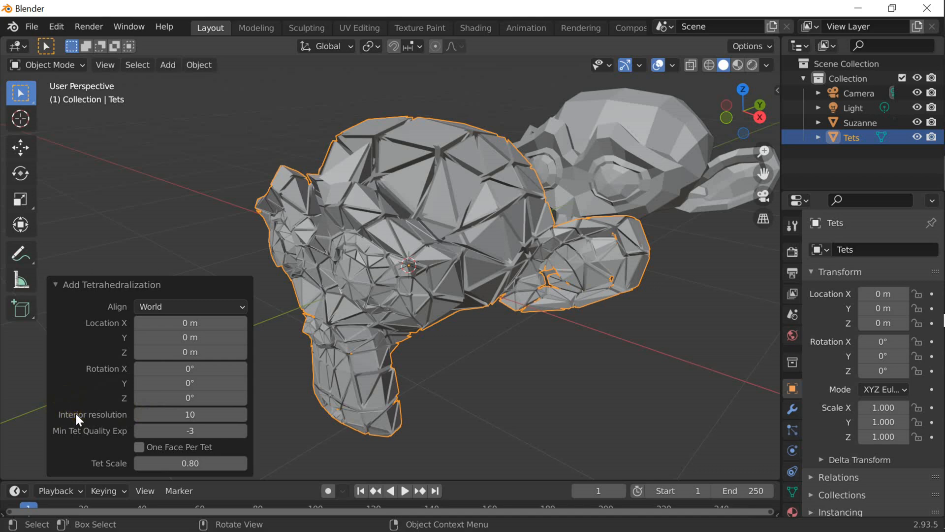
mouse_move(190, 415)
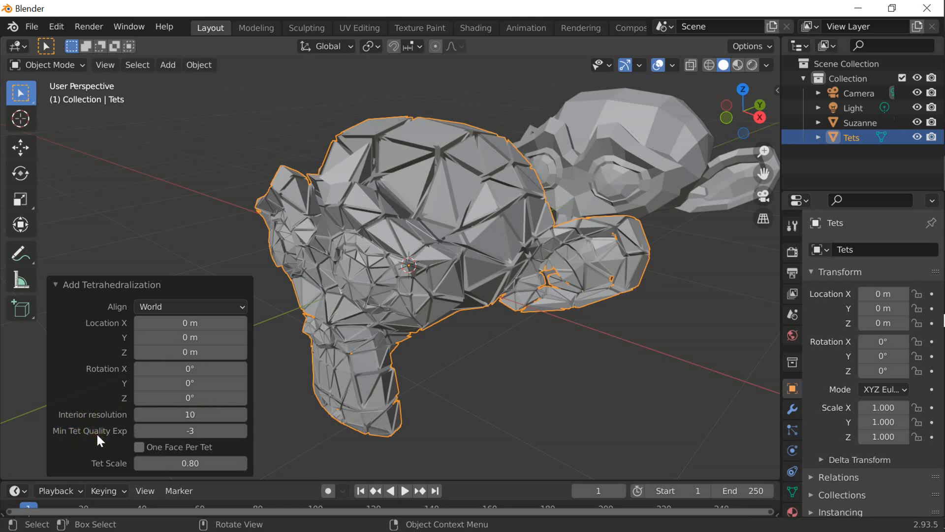
mouse_move(105, 435)
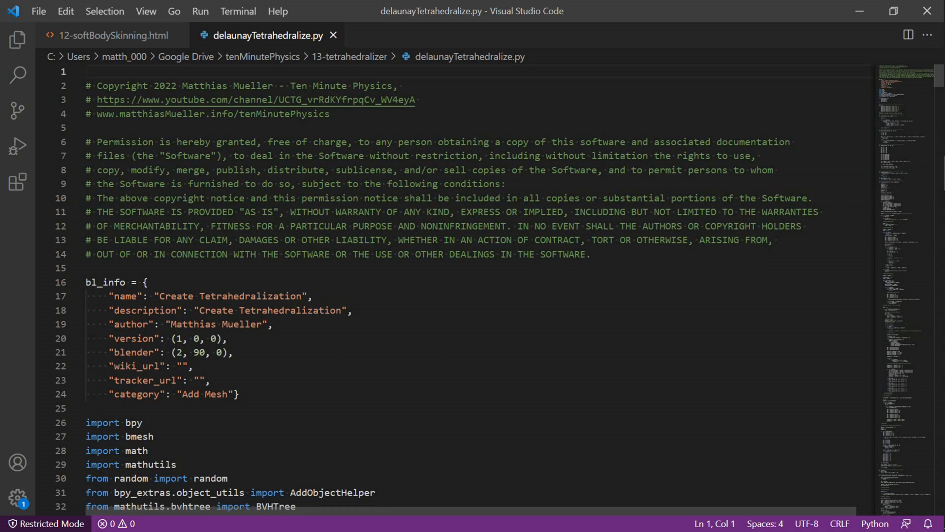
- Scroll delaunayTetrahedralize.py from the license header down to the isInside ray-cast helper
left_click(87, 71)
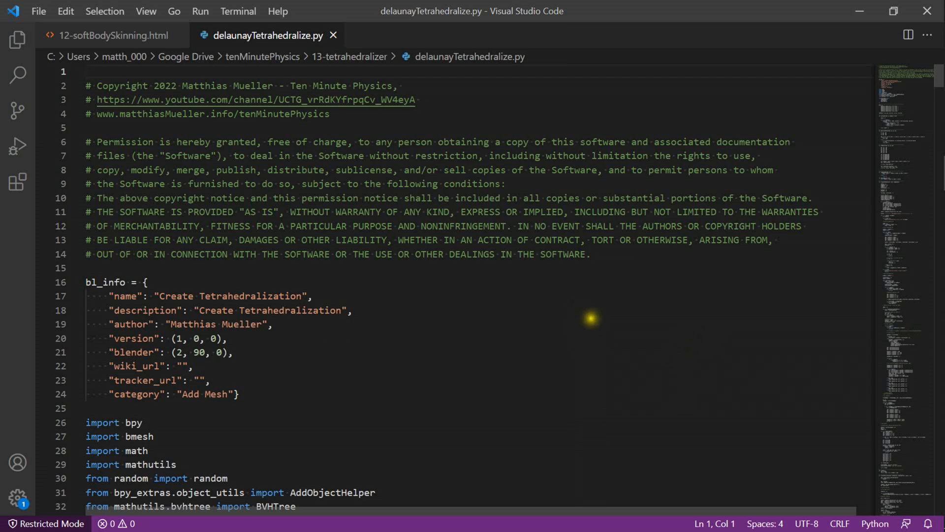
scroll("down", 3)
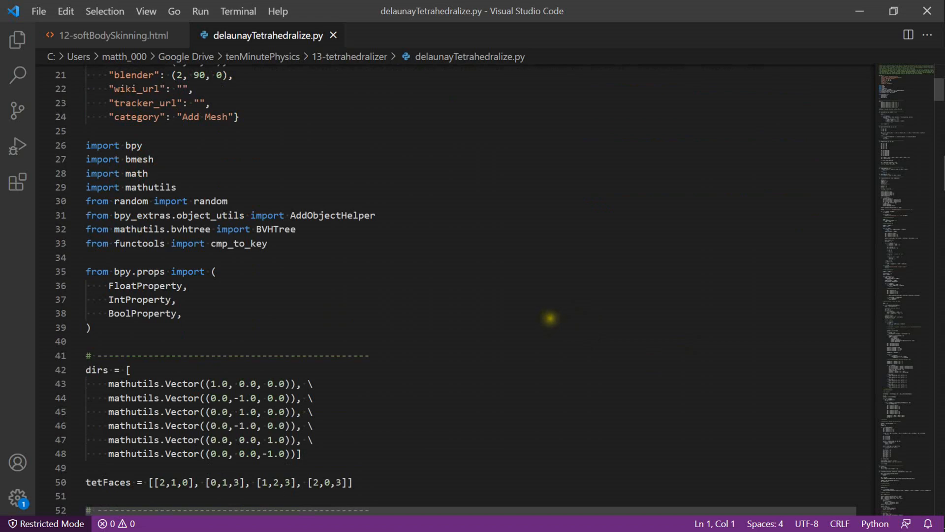
scroll("down", 3)
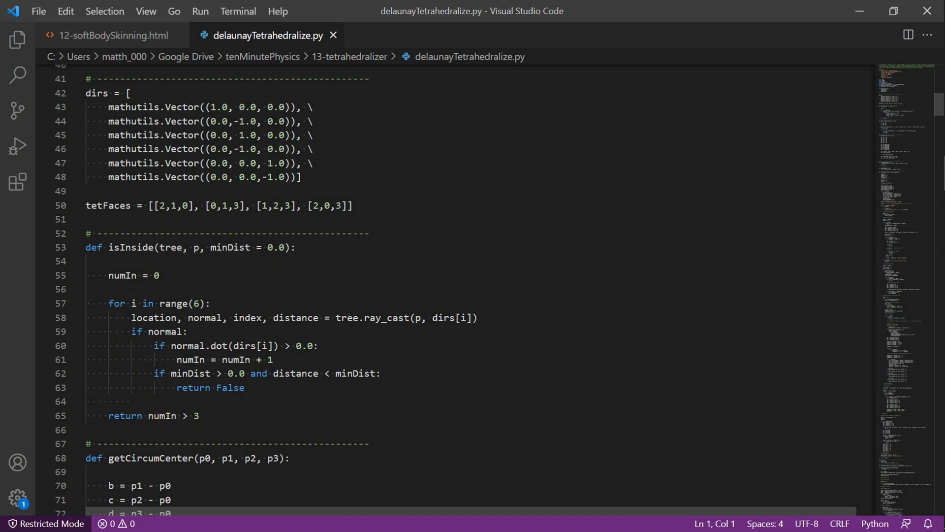
mouse_move(235, 304)
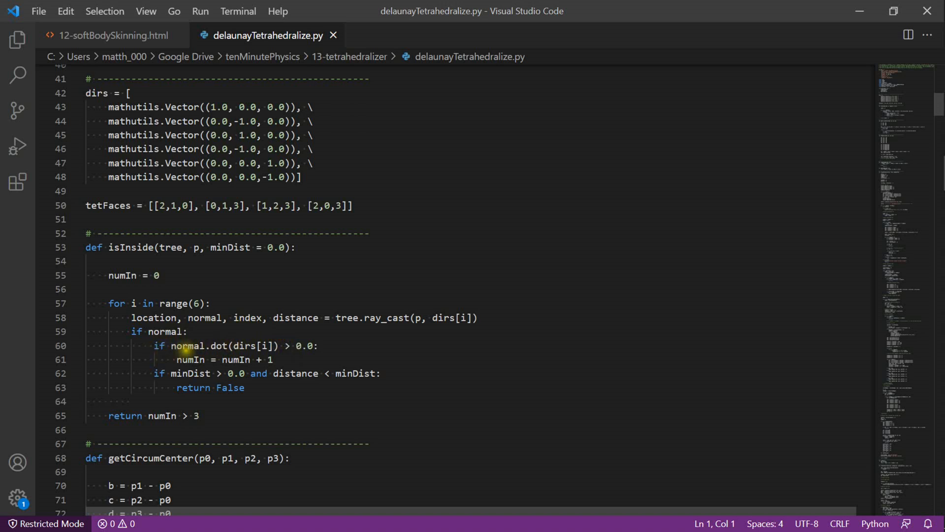
mouse_move(318, 356)
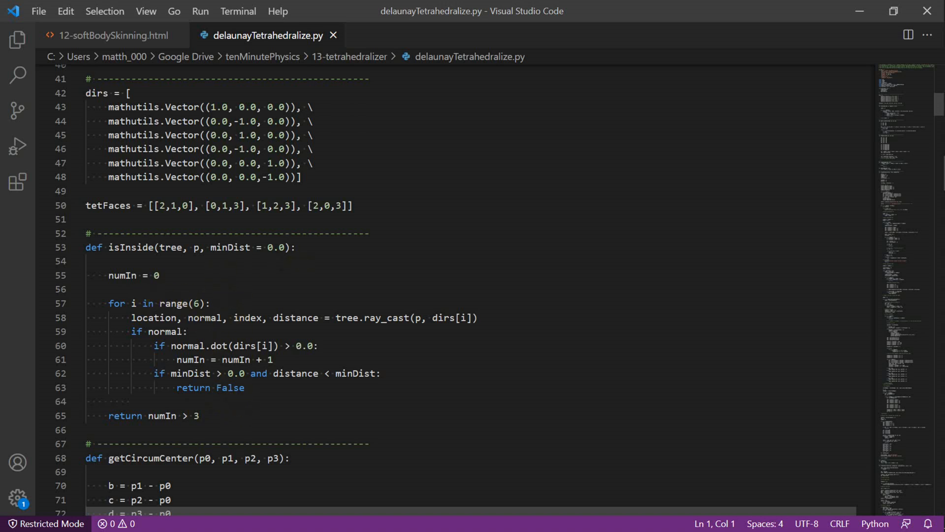
- Scroll past isInside to the getCircumCenter and tetQuality helper functions
scroll("down", 3)
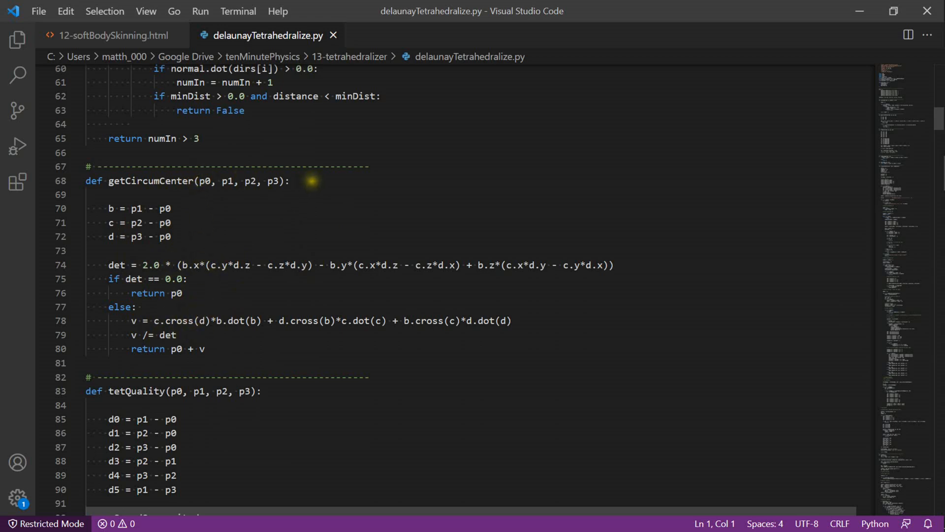
scroll("down", 3)
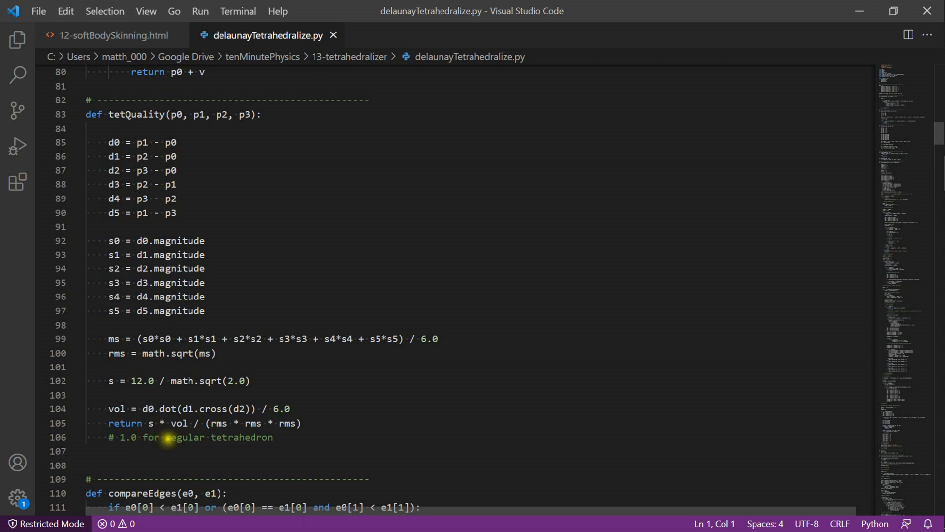
mouse_move(393, 400)
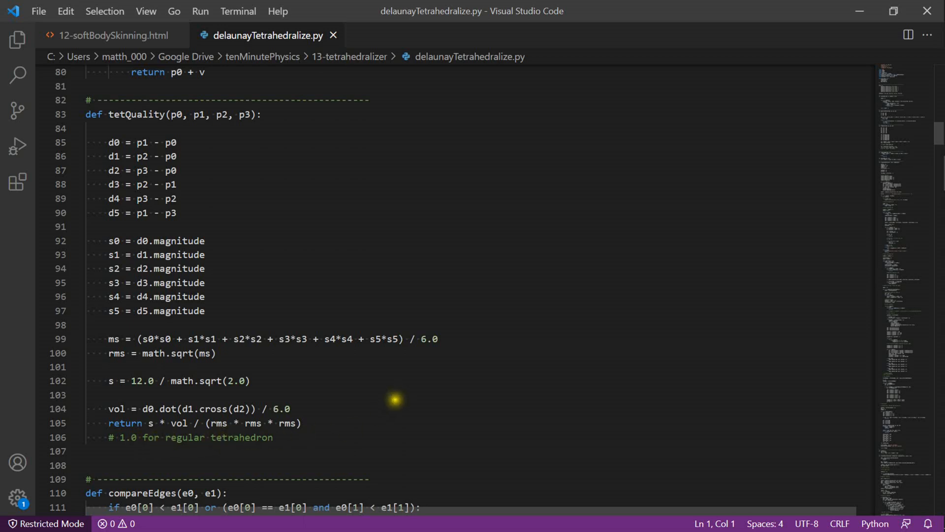
- Scroll through the vertex-insertion loop and Delaunay test to the create-new-tet code near line 275
scroll("down", 3)
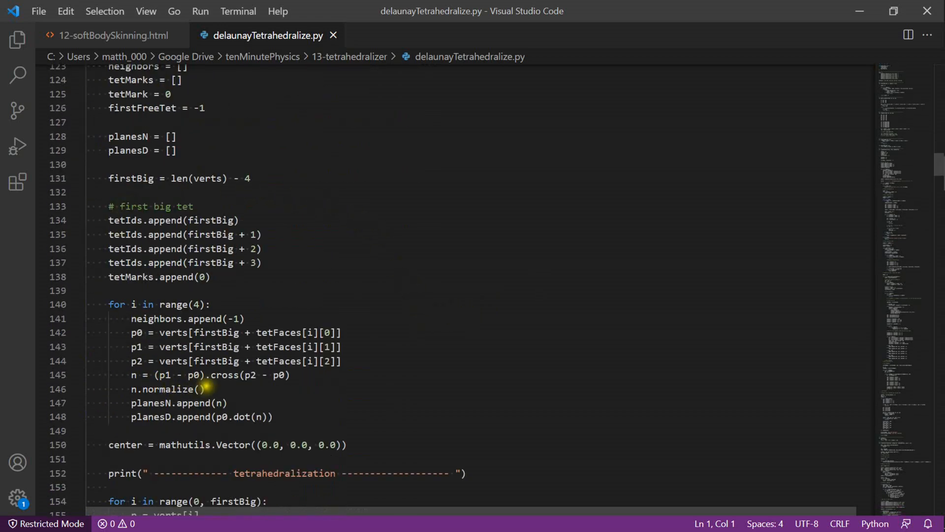
scroll("down", 3)
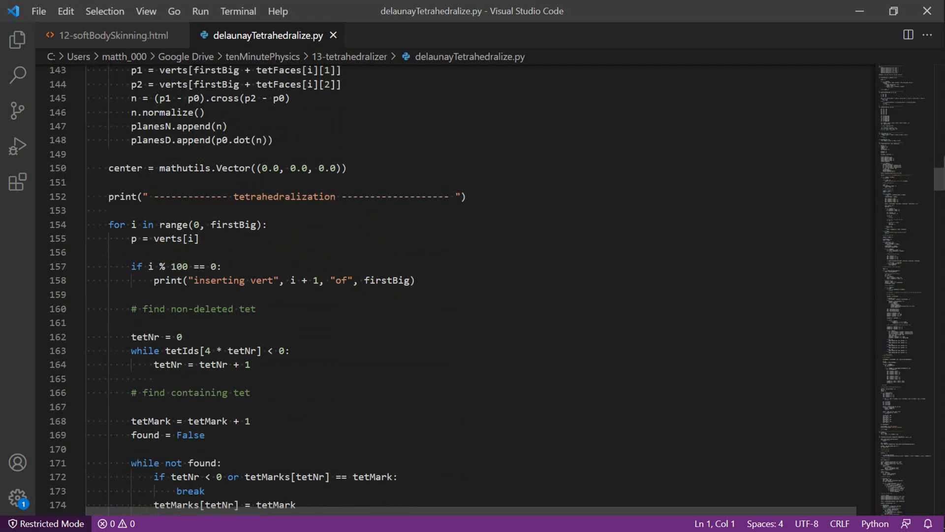
scroll("down", 3)
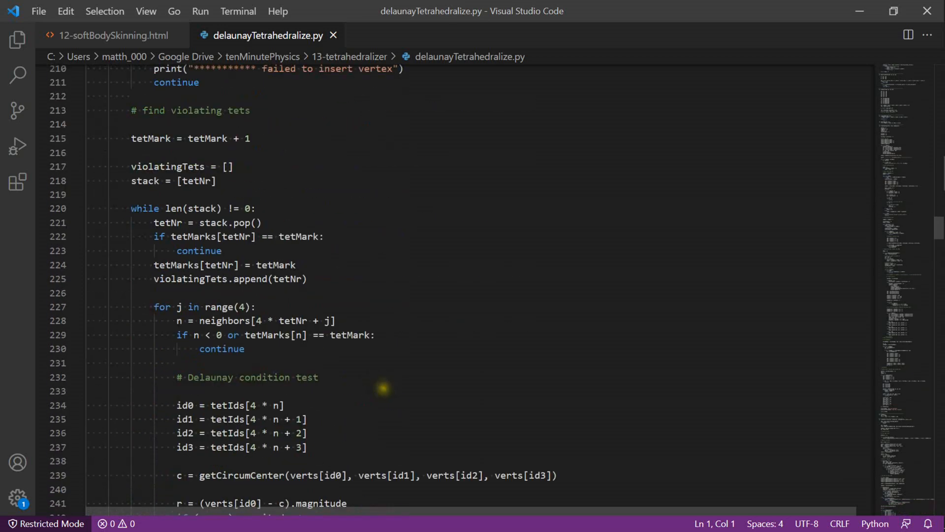
mouse_move(307, 204)
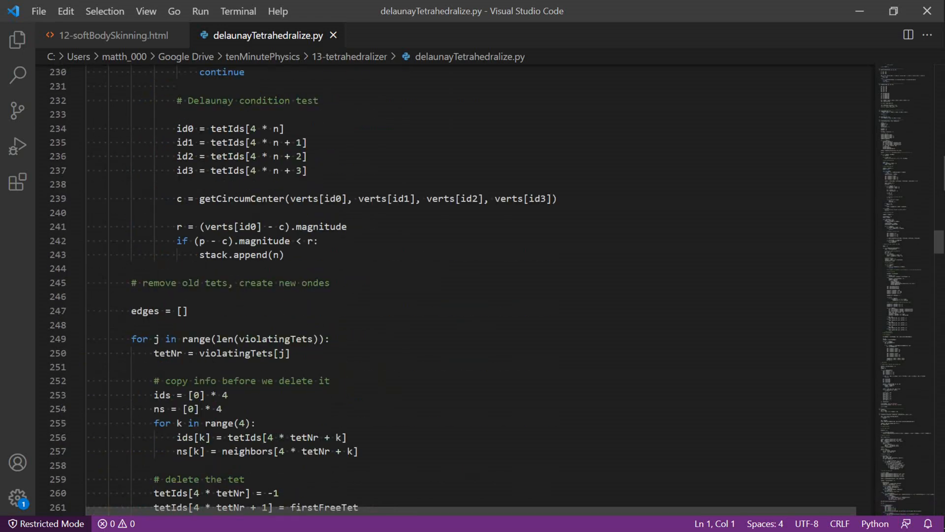
scroll("down", 3)
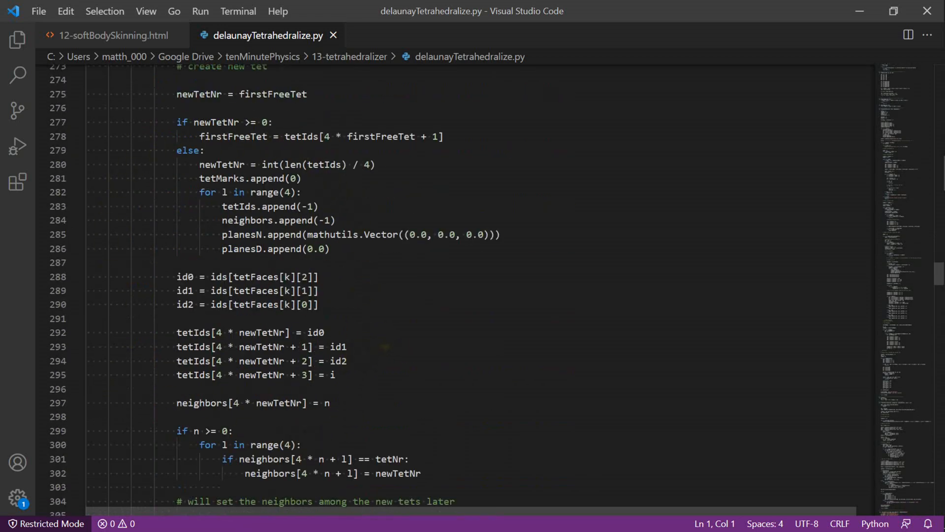
- Scroll to the cleanup loop removing outer, deleted and low-quality tets near lines 367–407
scroll("down", 3)
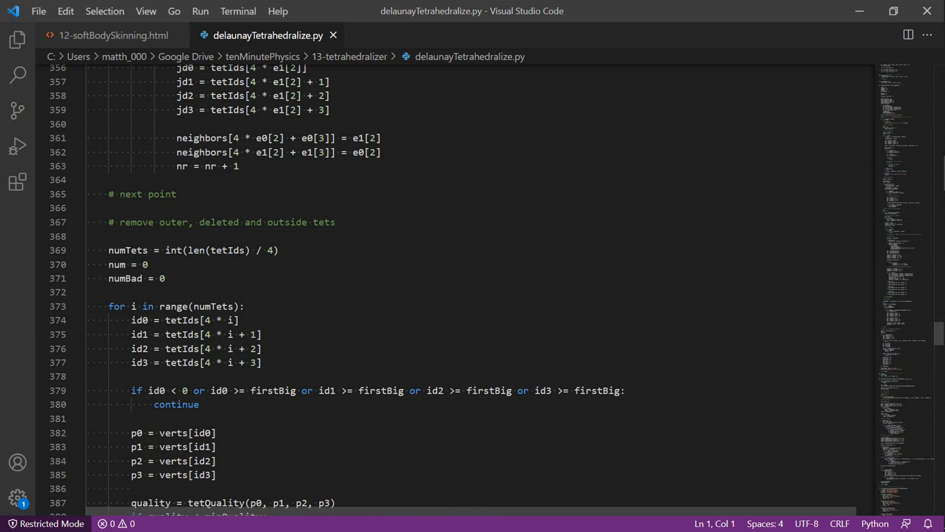
scroll("down", 3)
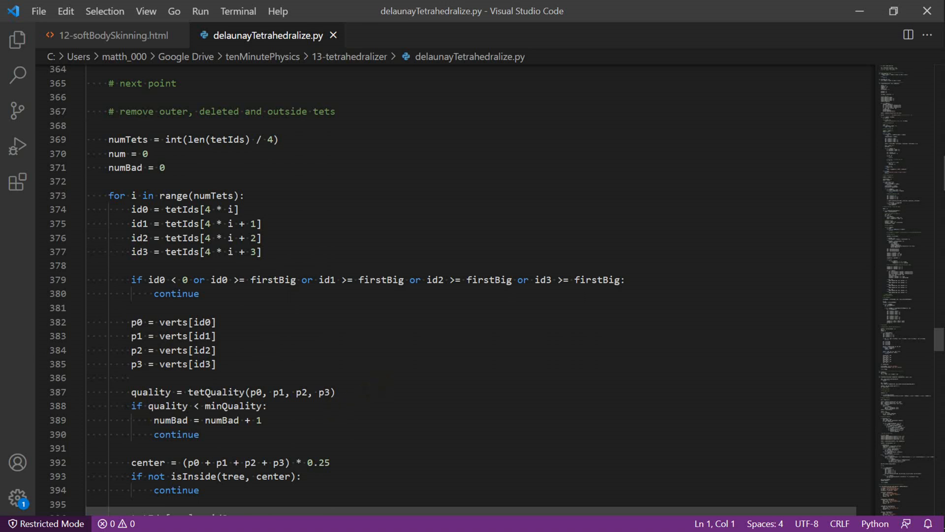
scroll("down", 3)
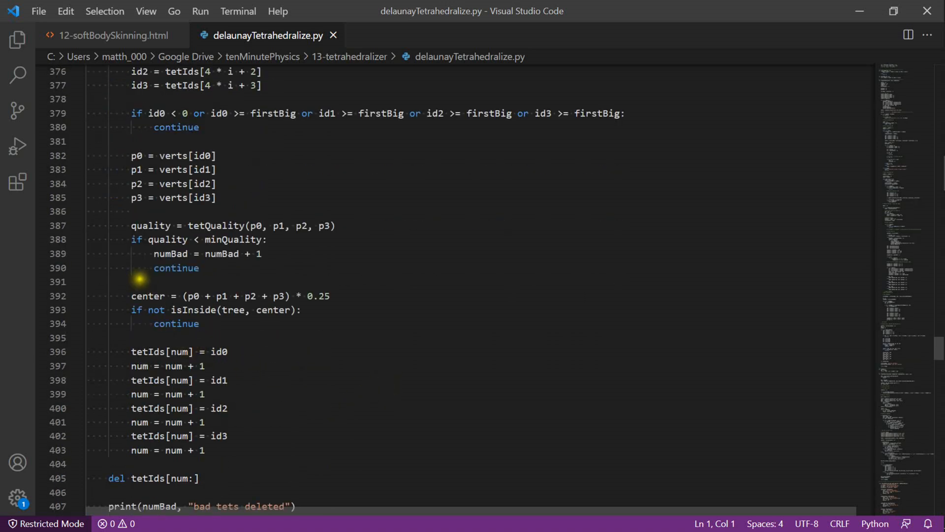
mouse_move(306, 316)
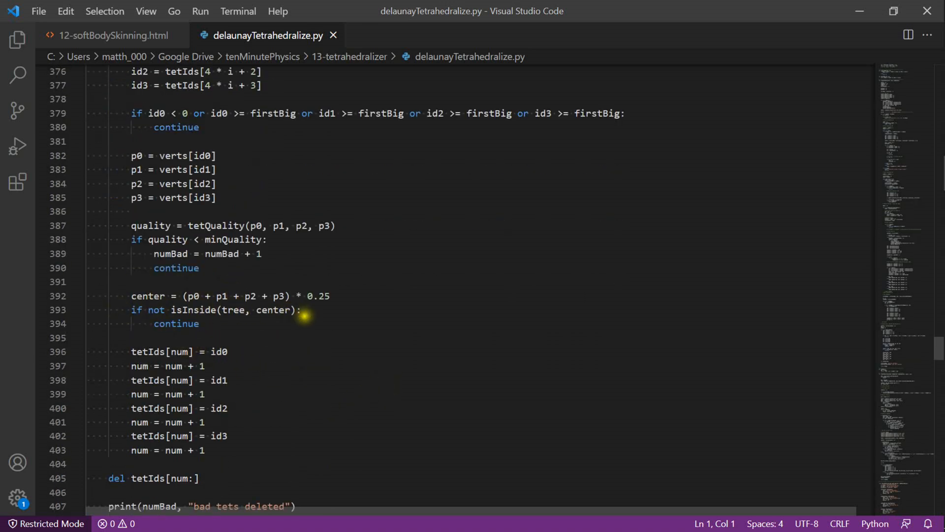
mouse_move(235, 284)
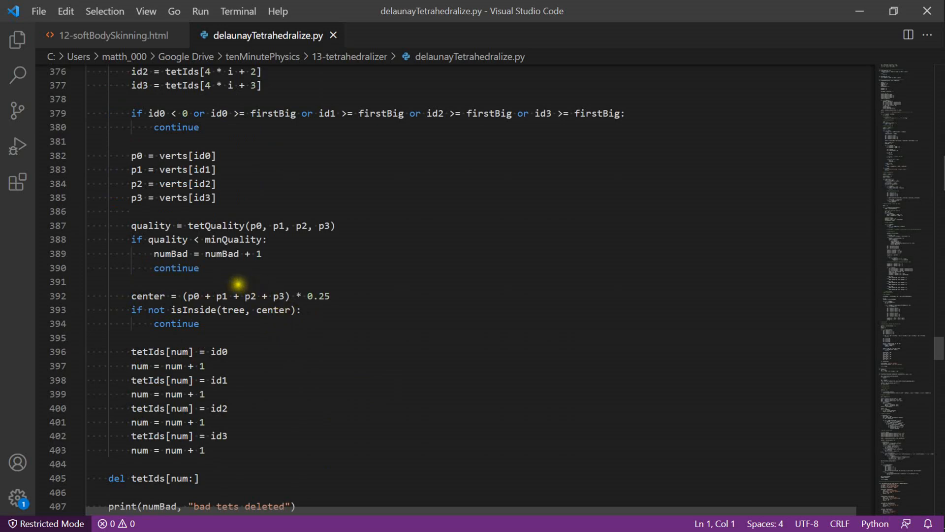